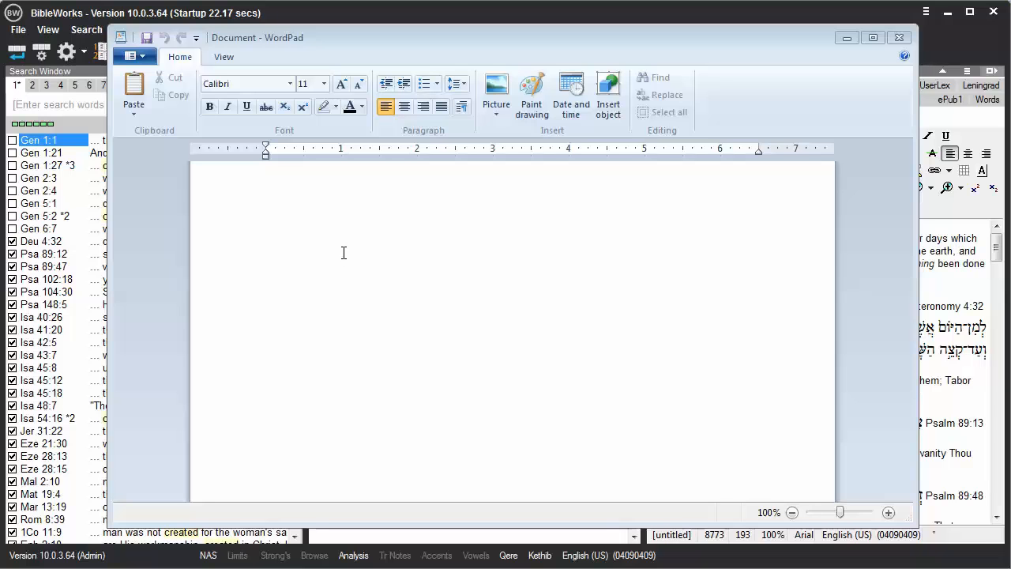
Step: Paste the copied verses into the empty WordPad page, then close WordPad
right_click(343, 254)
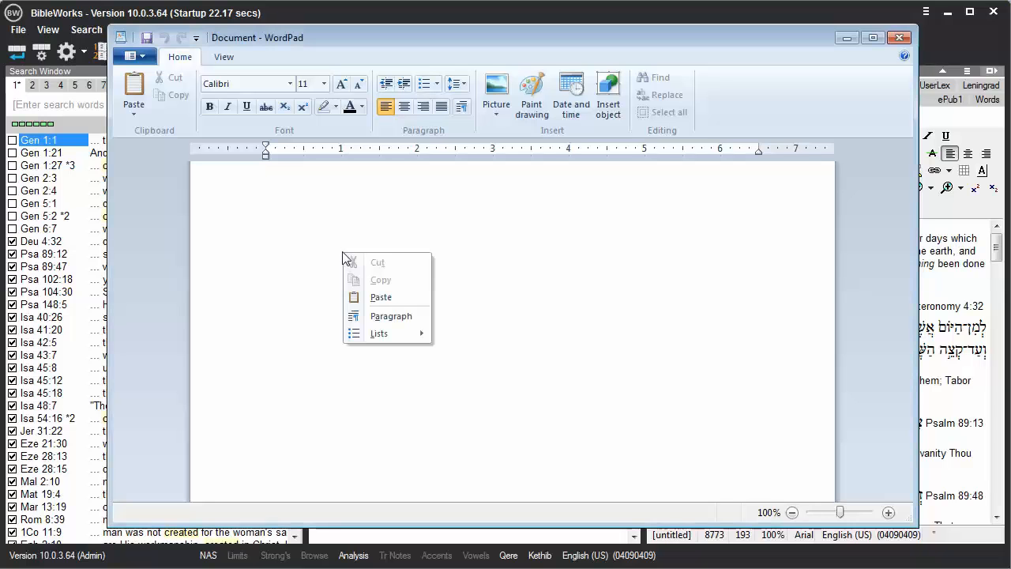
mouse_move(391, 297)
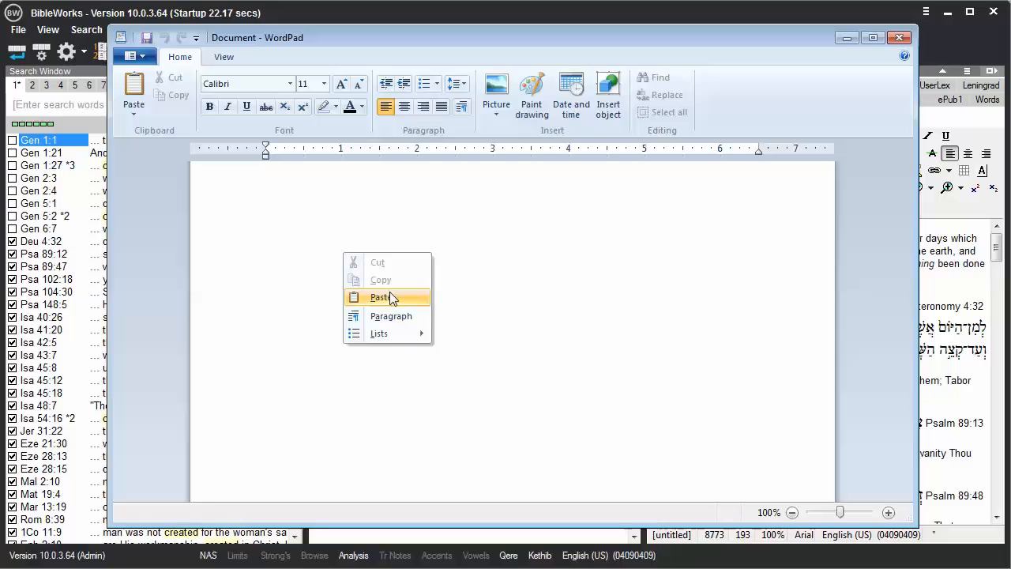
left_click(380, 298)
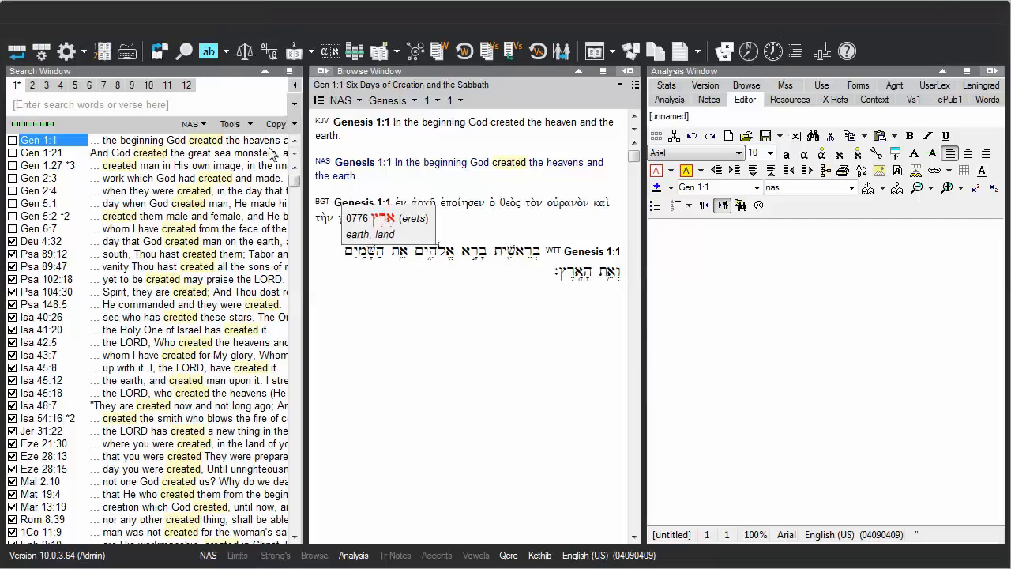
Step: Bring up the Fonts page of the BibleWorks Options dialog via Tools
left_click(124, 29)
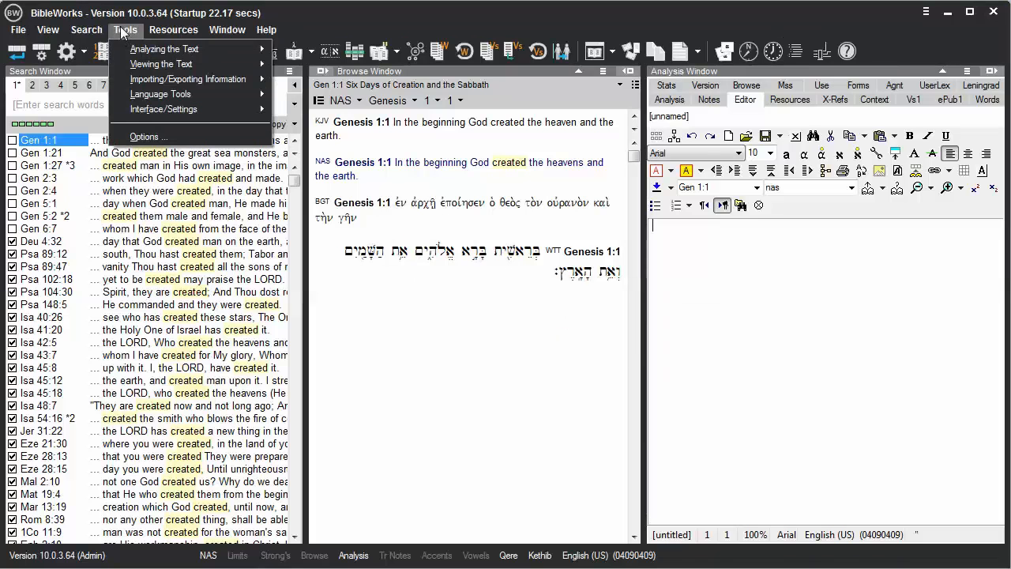
mouse_move(145, 136)
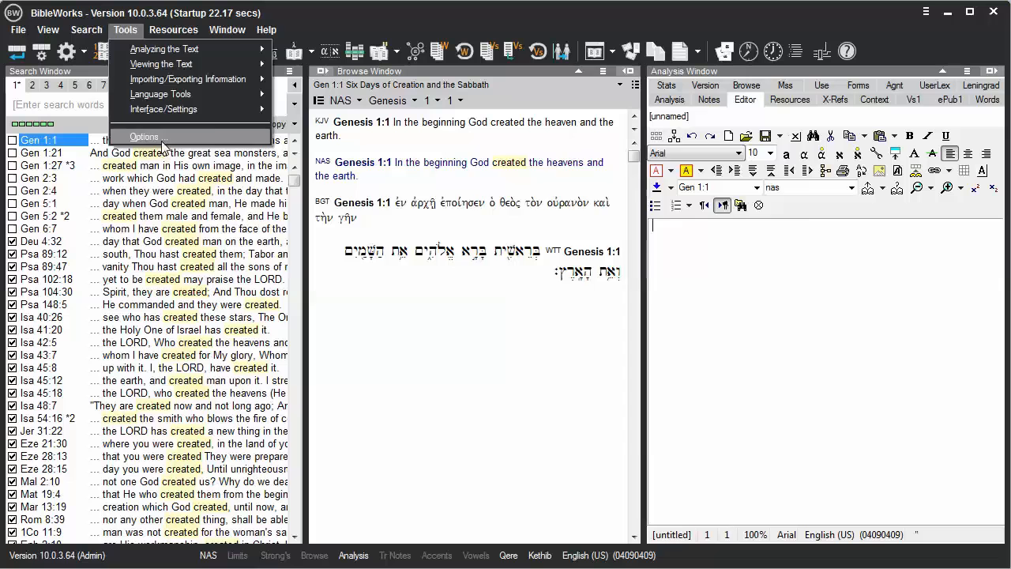
left_click(144, 136)
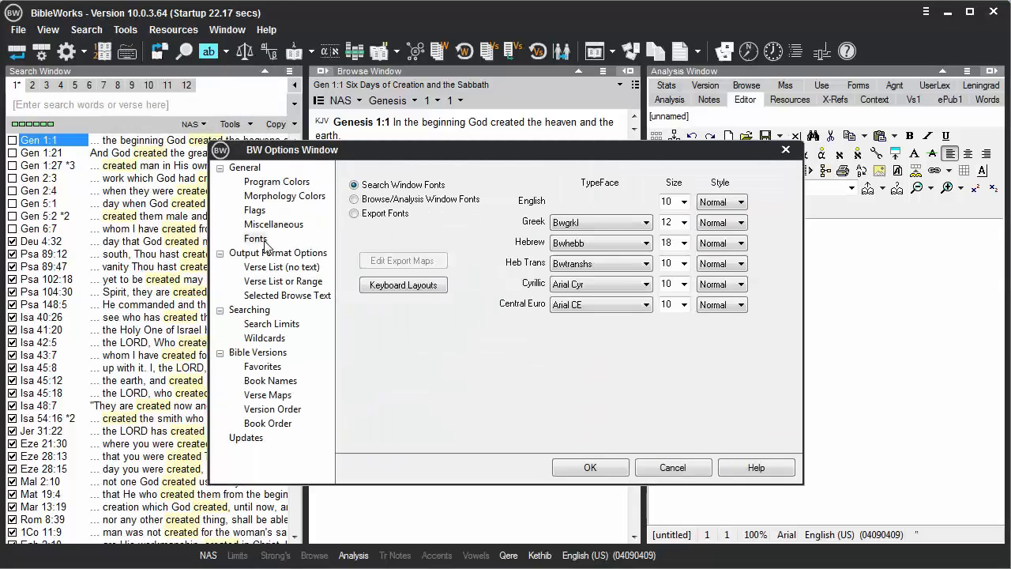
left_click(255, 237)
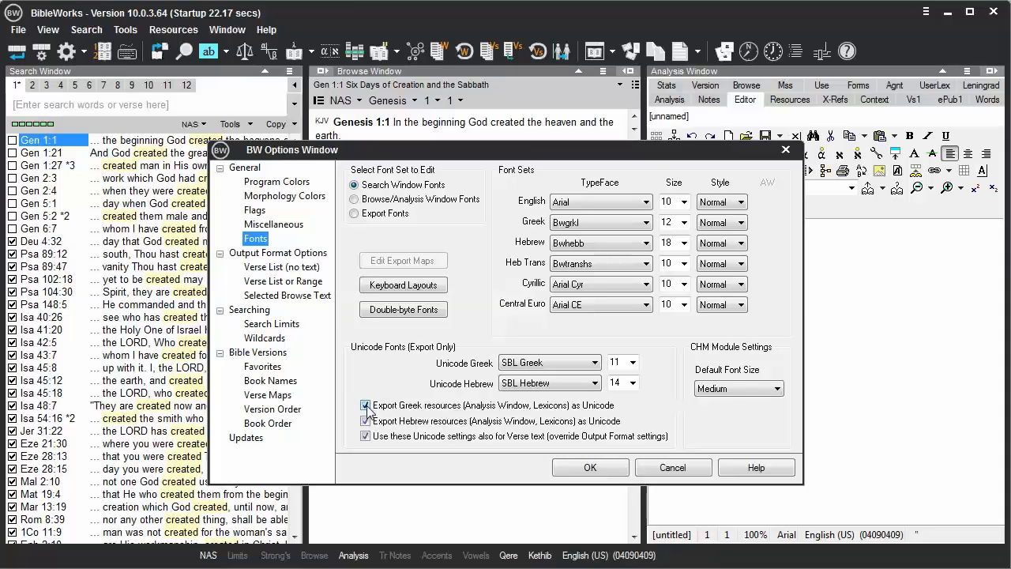
Step: Turn off Unicode export for Greek and Hebrew resources and show the Export Fonts set (Bwgrkl, Bwhebb)
left_click(366, 405)
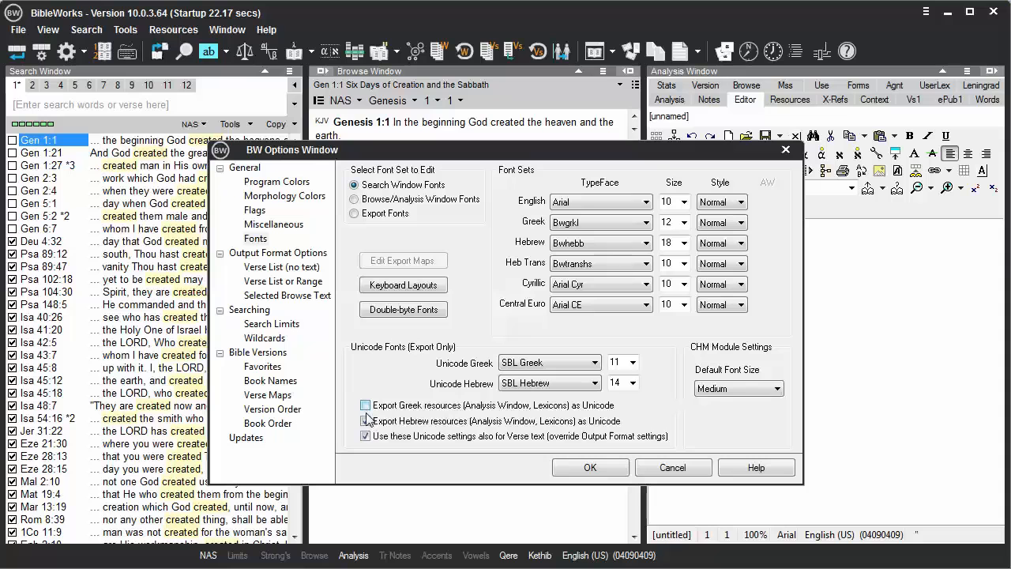
left_click(366, 420)
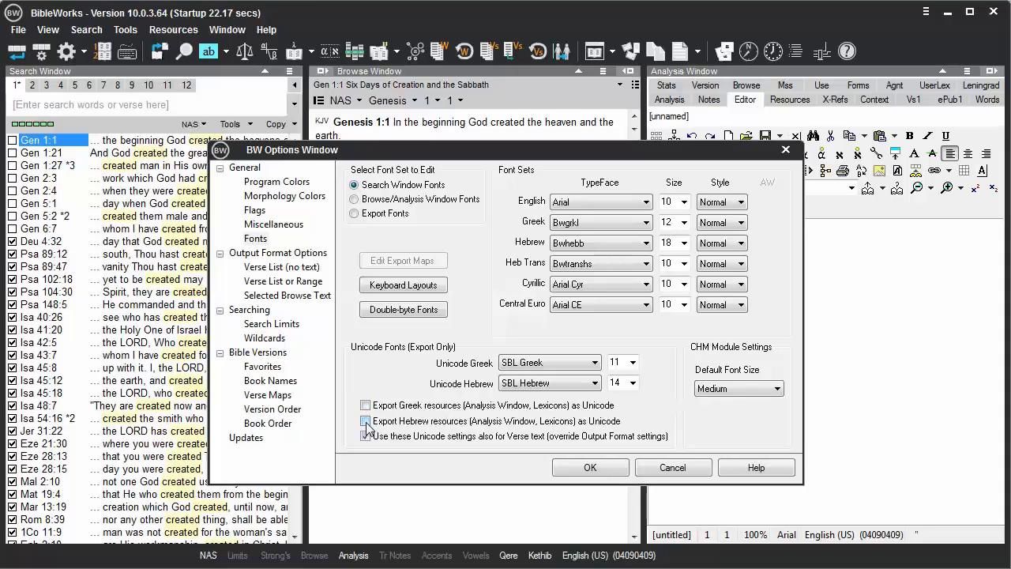
left_click(365, 420)
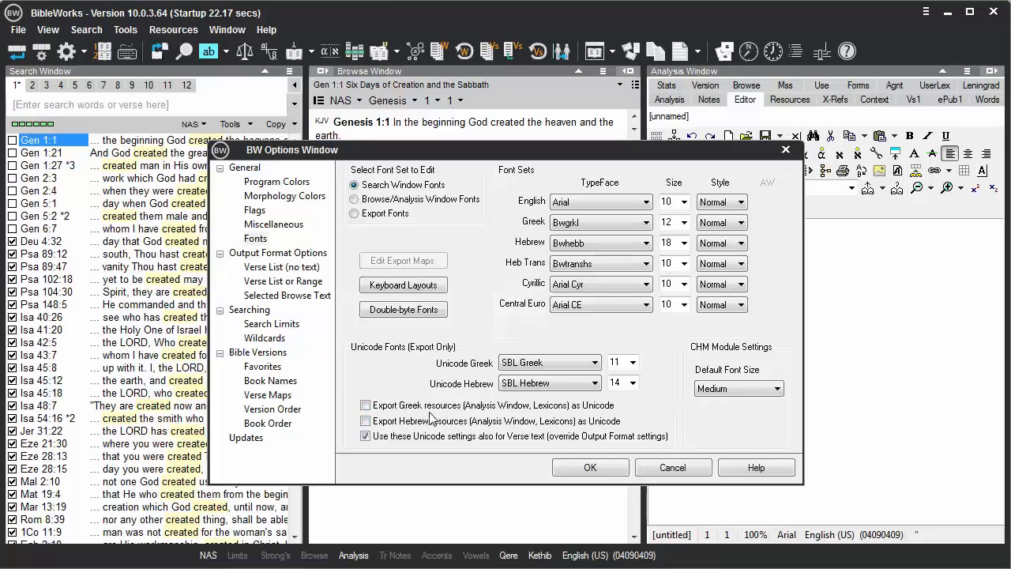
mouse_move(418, 358)
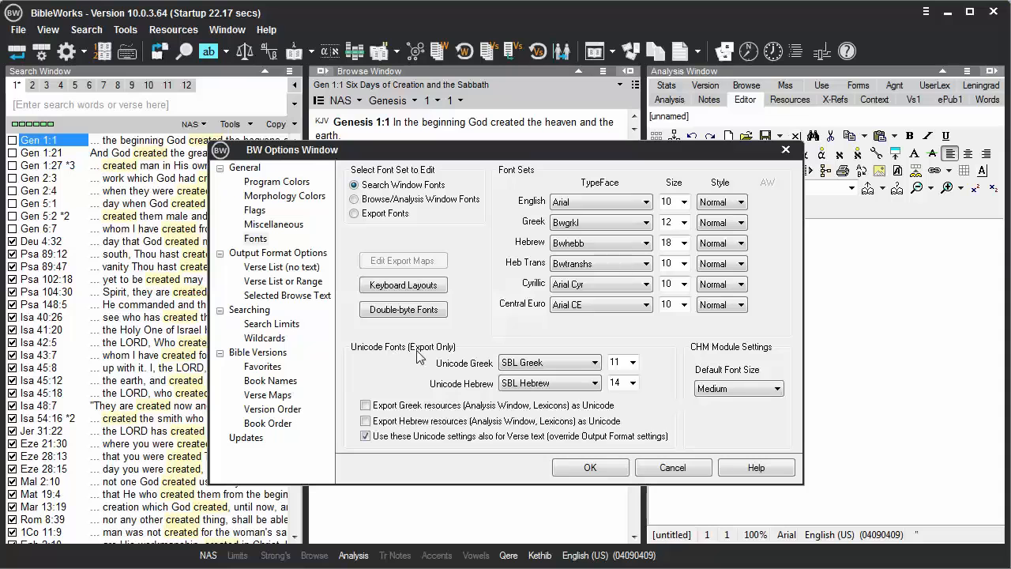
mouse_move(476, 371)
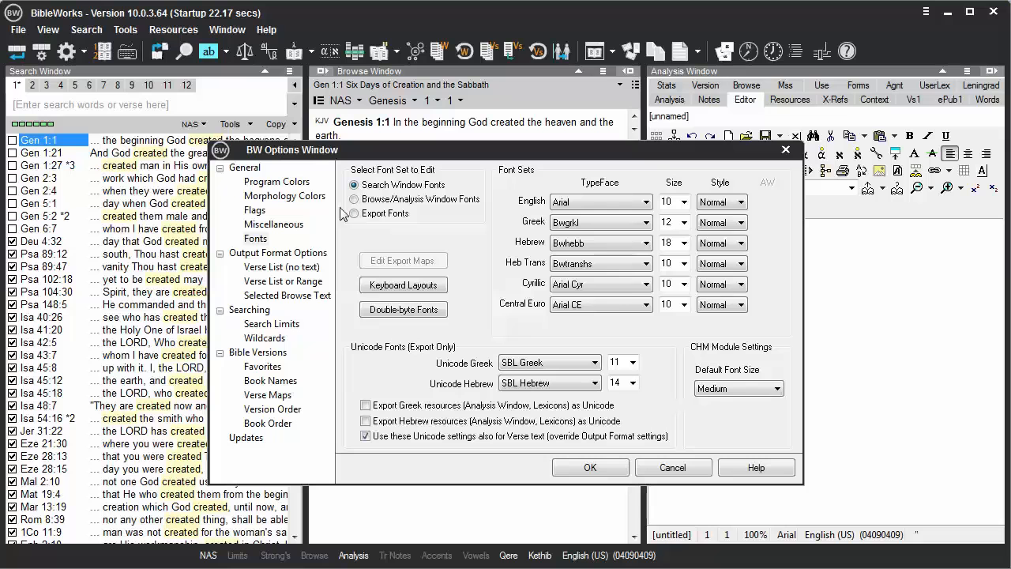
left_click(353, 213)
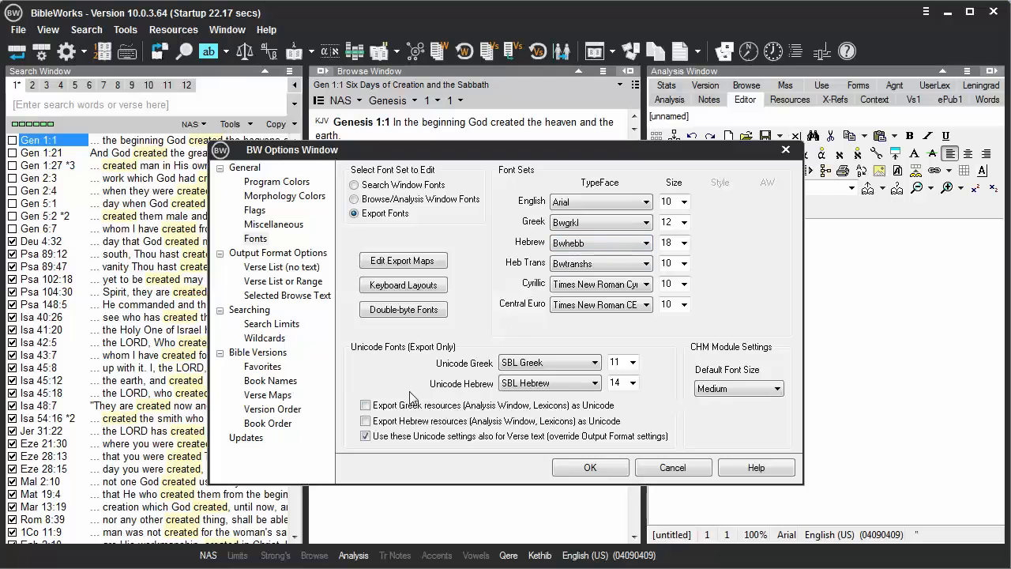
Step: Apply the font options, select all four Genesis 1:1 versions and copy them to the clipboard
left_click(589, 466)
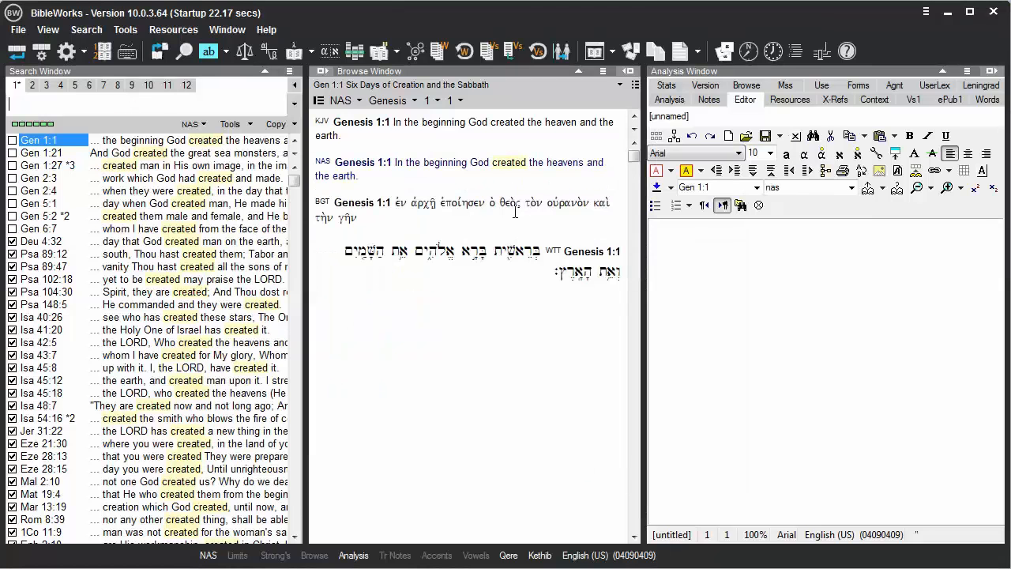
left_click(277, 124)
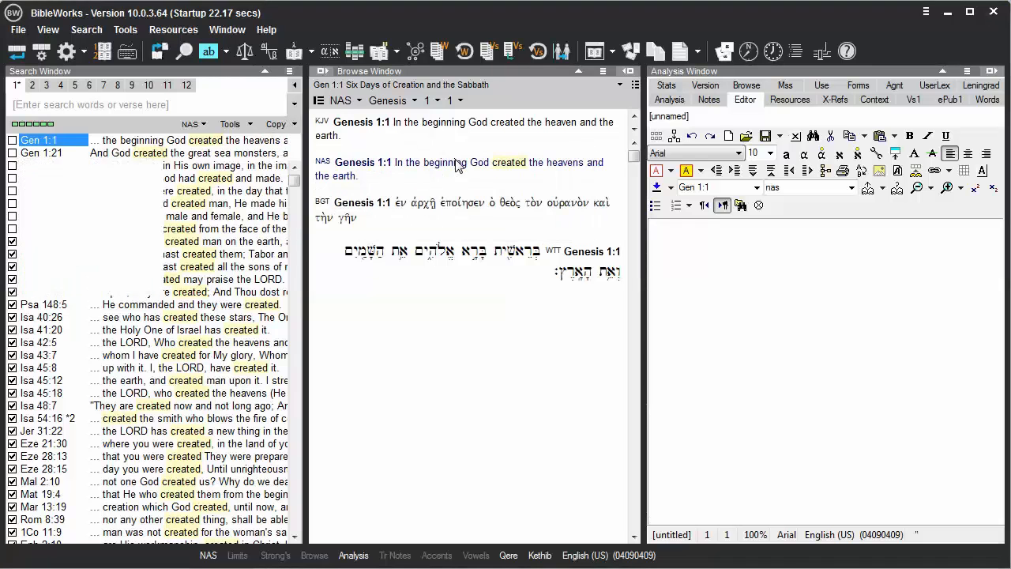
right_click(711, 245)
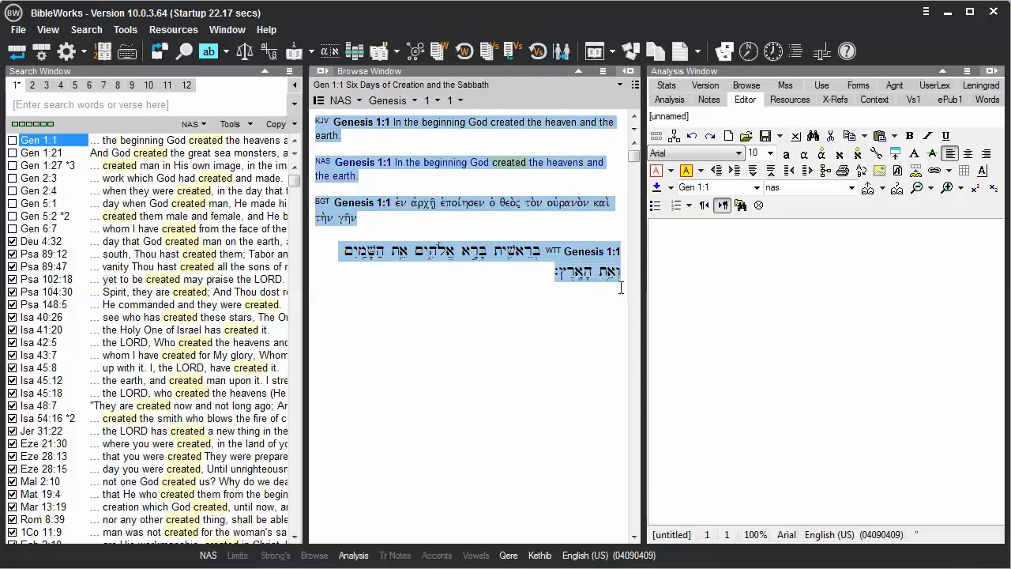
right_click(589, 273)
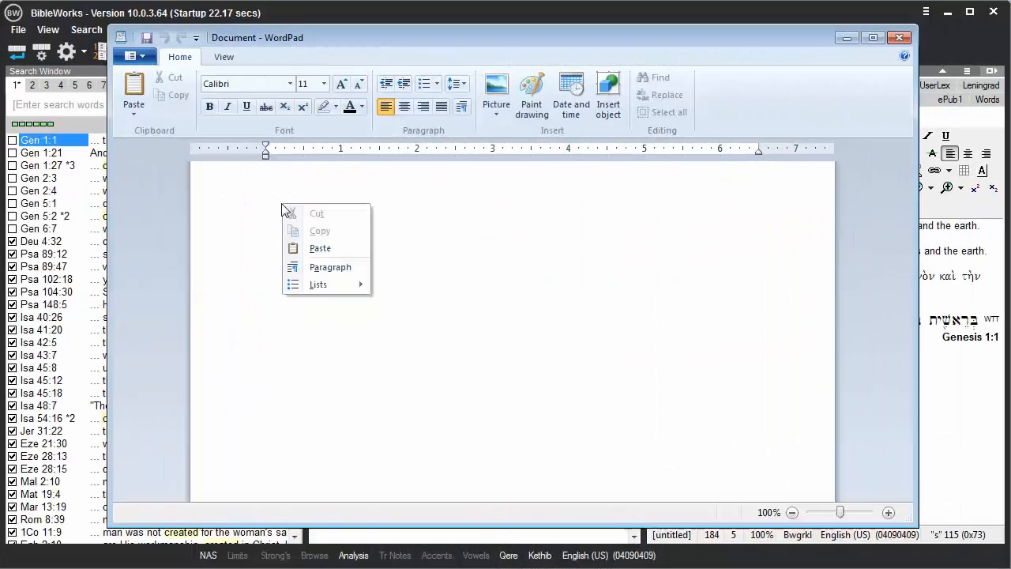
mouse_move(320, 248)
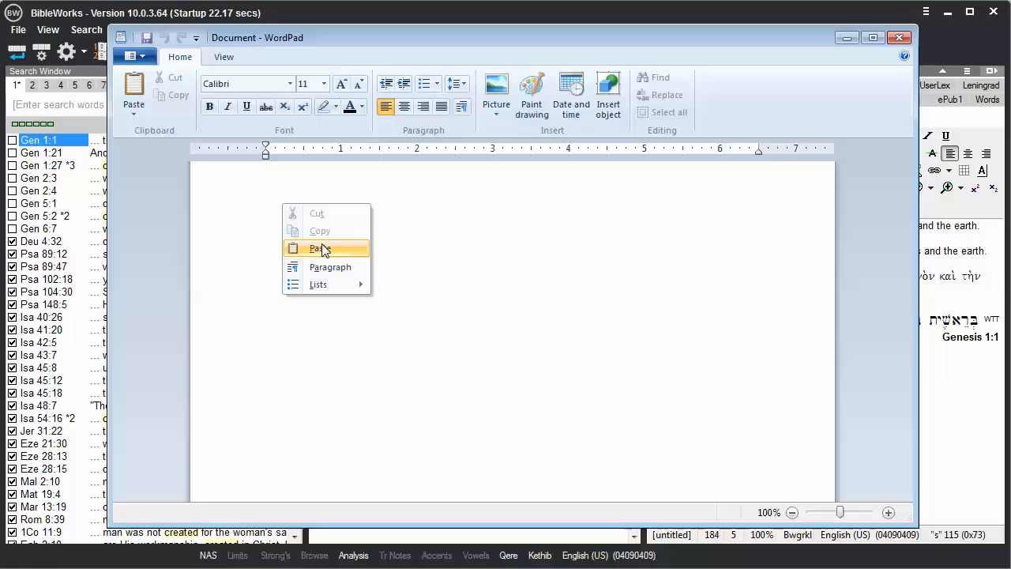
Step: Paste the Genesis 1:1 verses into WordPad and confirm the Greek uses Bwgrkl
left_click(315, 248)
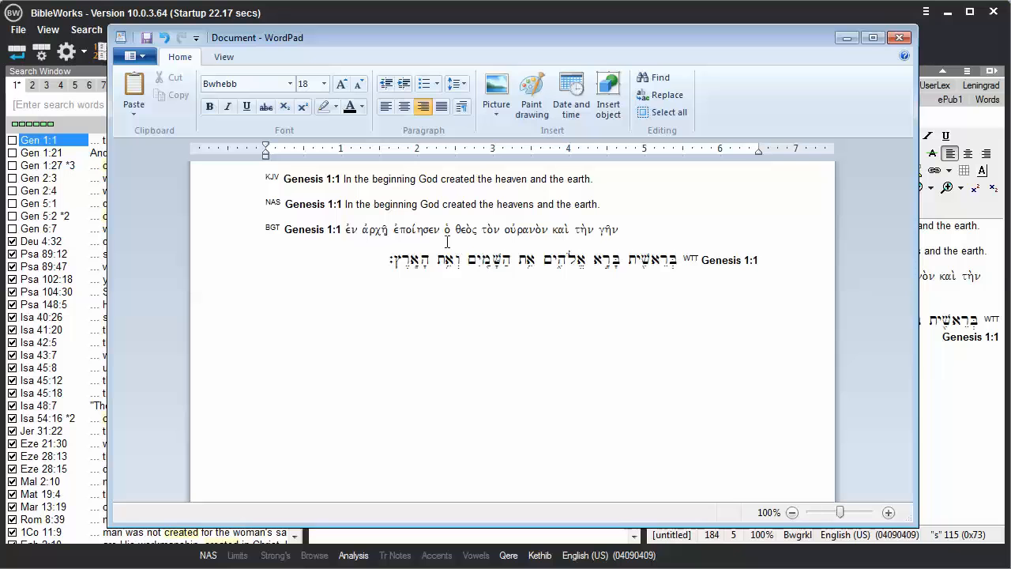
left_click(412, 229)
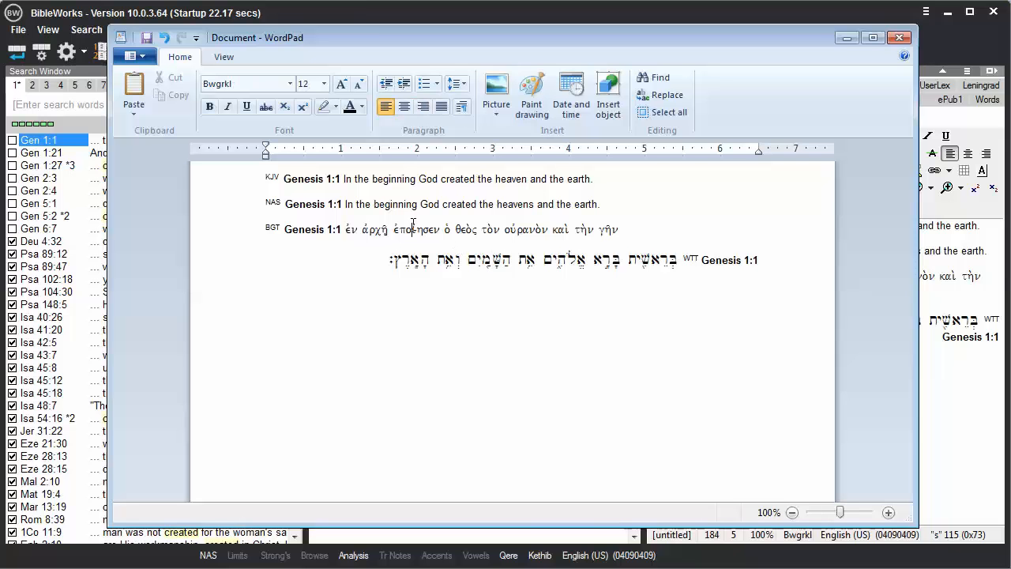
mouse_move(300, 435)
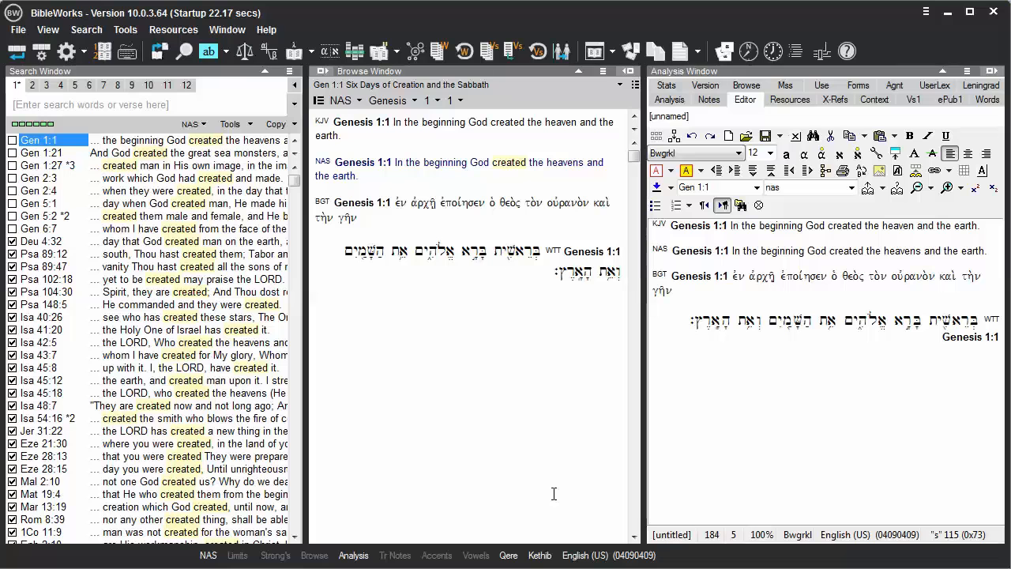
mouse_move(86, 30)
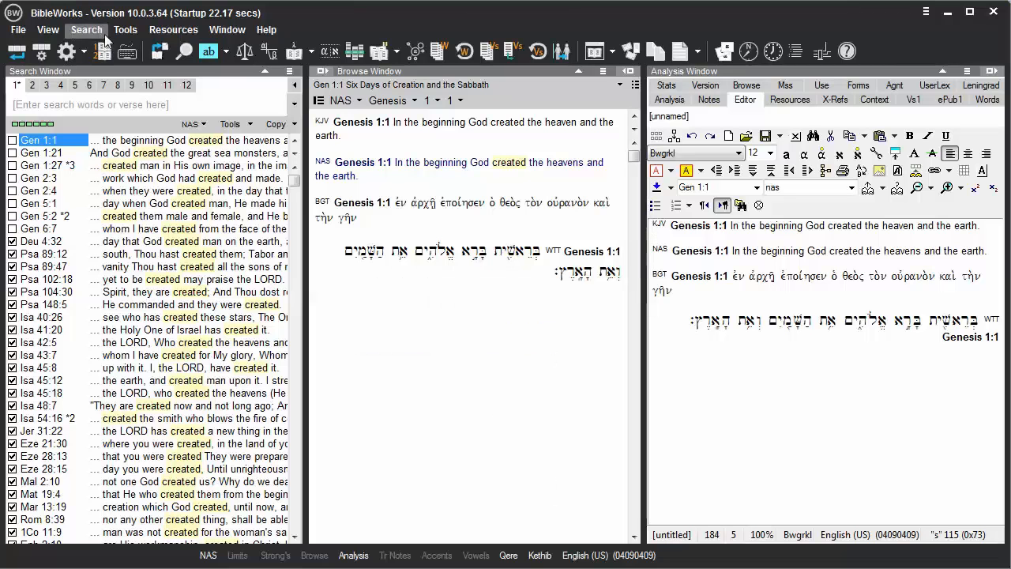
Step: Re-enable Unicode export for Greek and Hebrew resources in Fonts options and apply
left_click(124, 29)
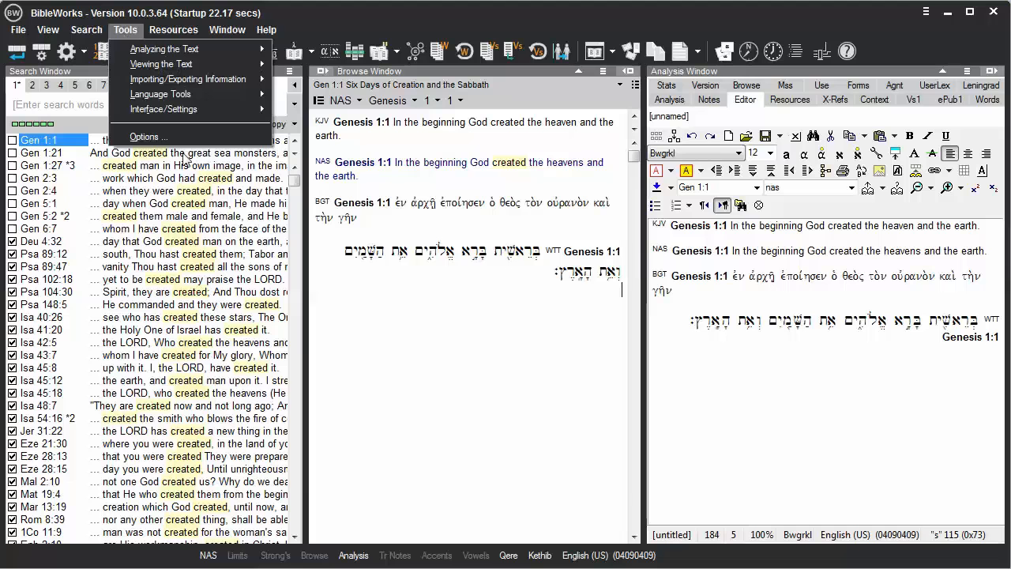
left_click(145, 137)
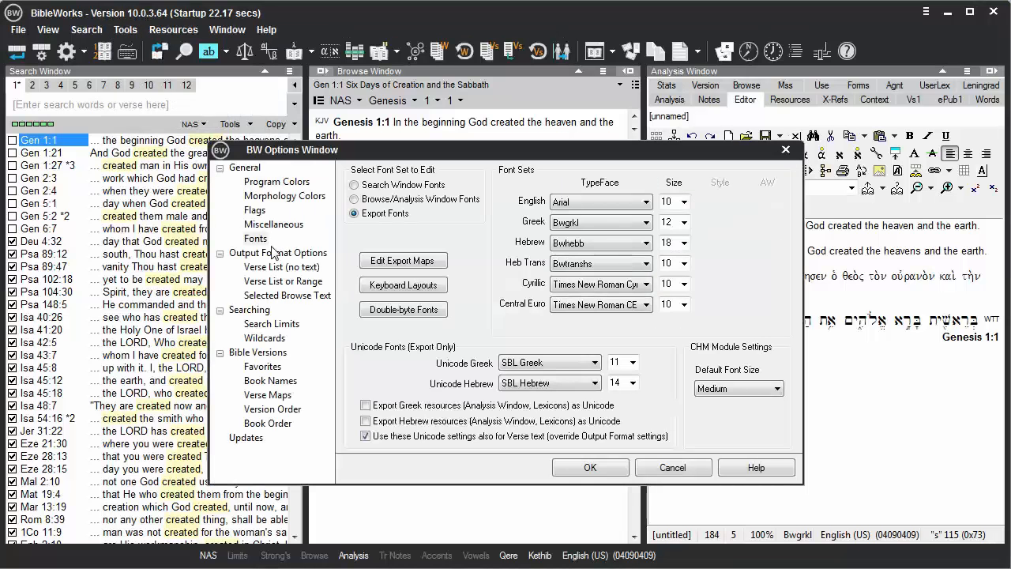
left_click(364, 406)
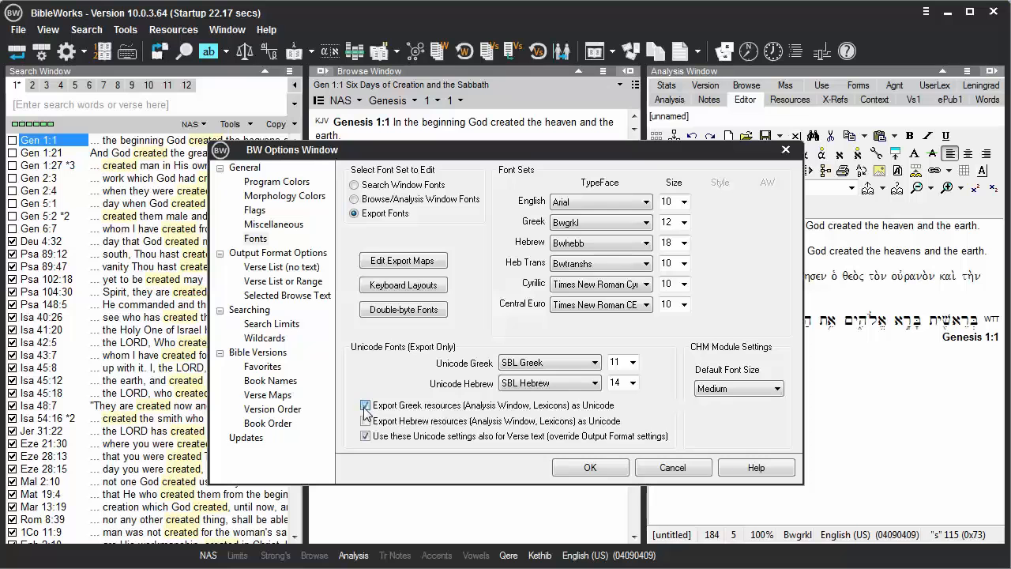
left_click(365, 421)
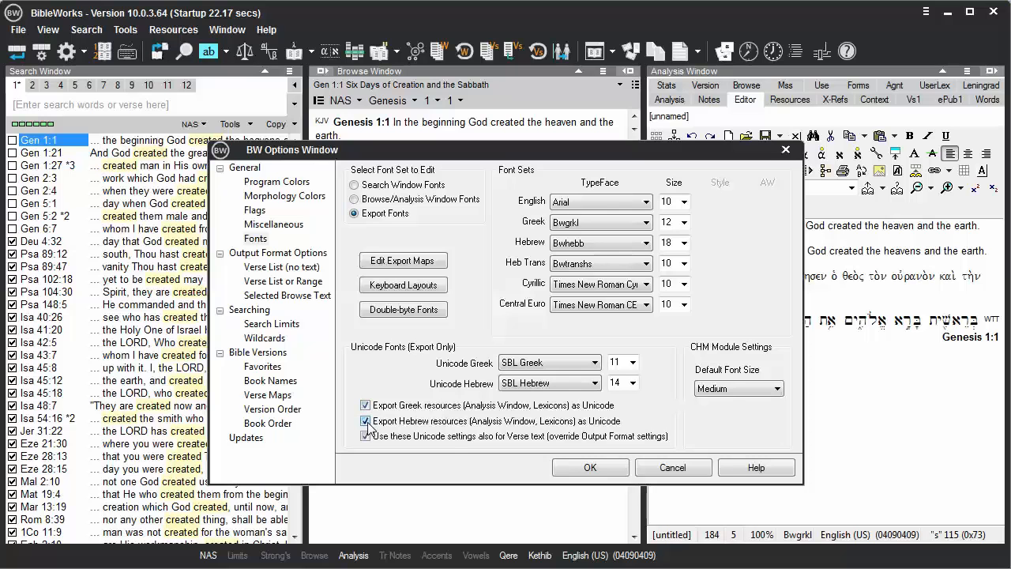
left_click(589, 467)
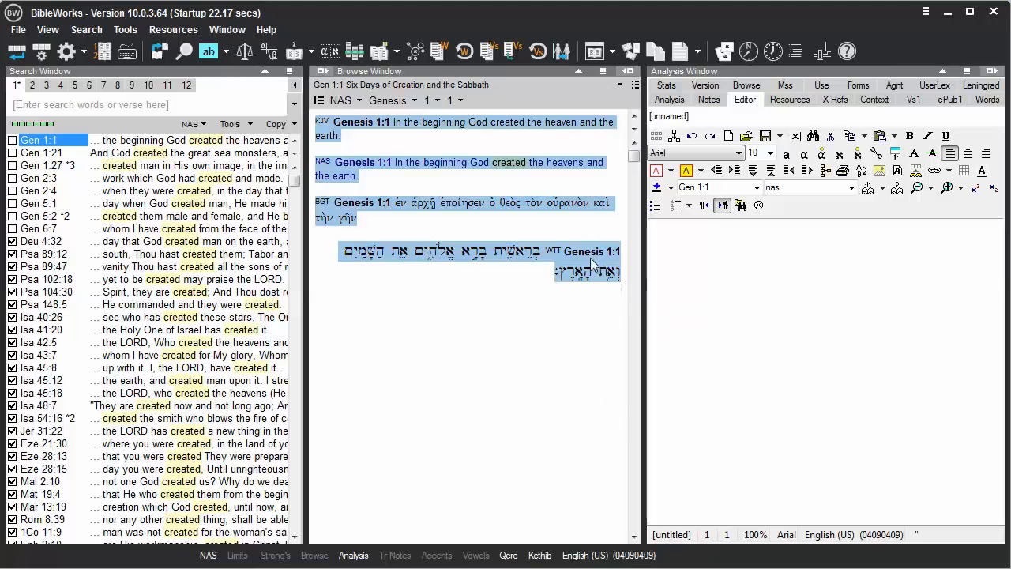
Step: Bring up the copy choices for the selected Genesis 1:1 verses, hovering Copy to Clipboard
right_click(592, 261)
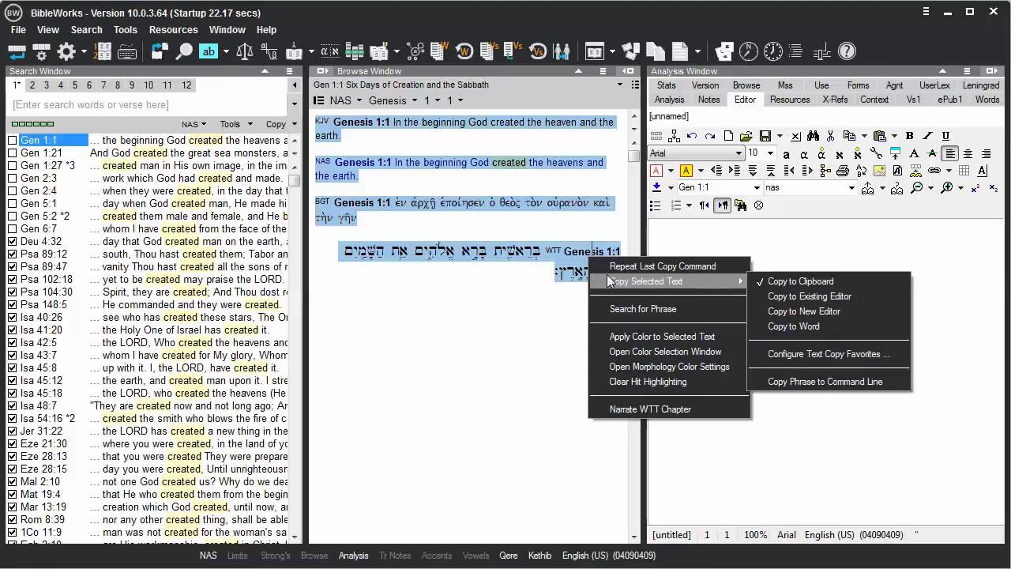